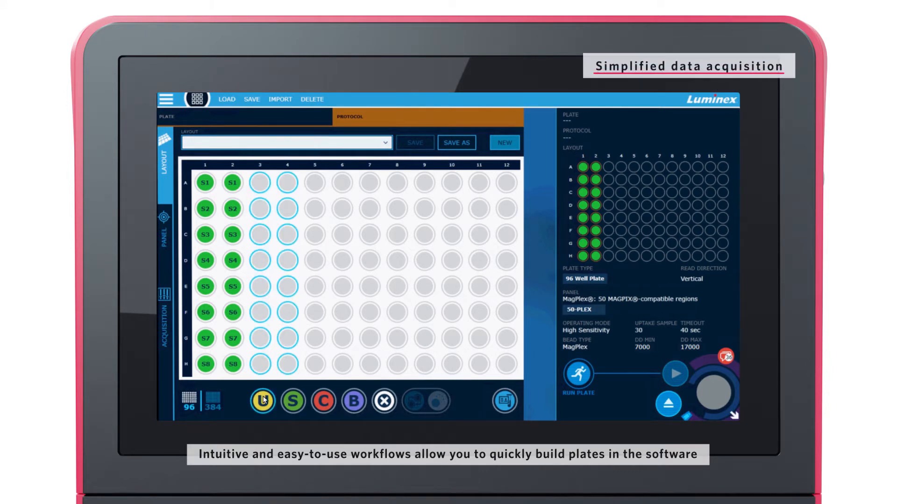
- Mark columns 3–4 as unknowns and select the 12-plex Human chemokine panel
{"action": "left_click", "coordinate": [164, 232]}
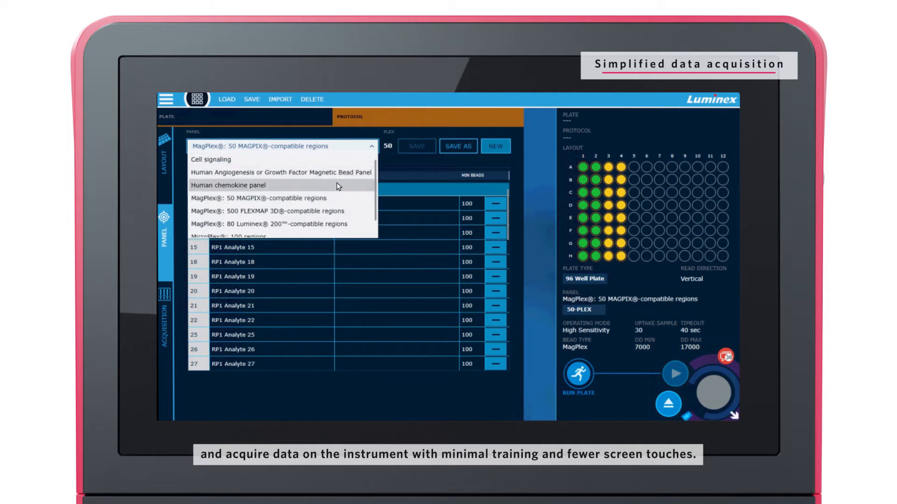
{"action": "left_click", "coordinate": [232, 186]}
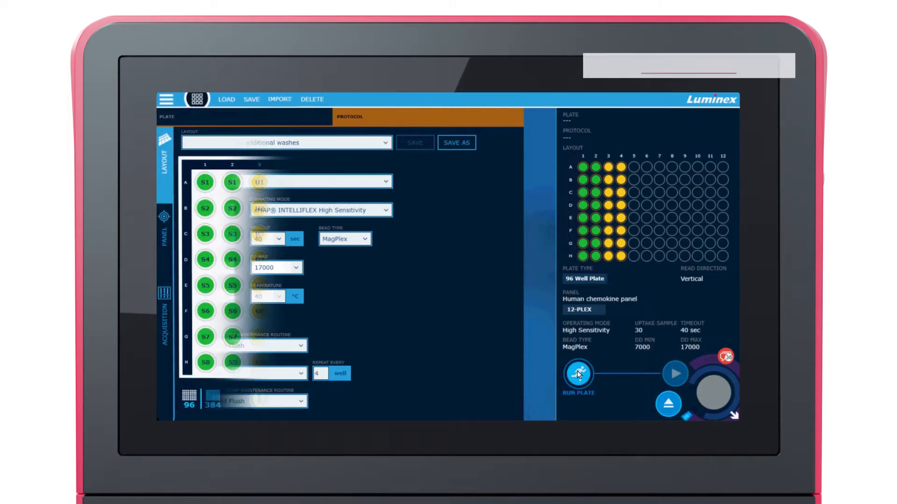
{"action": "left_click", "coordinate": [281, 99]}
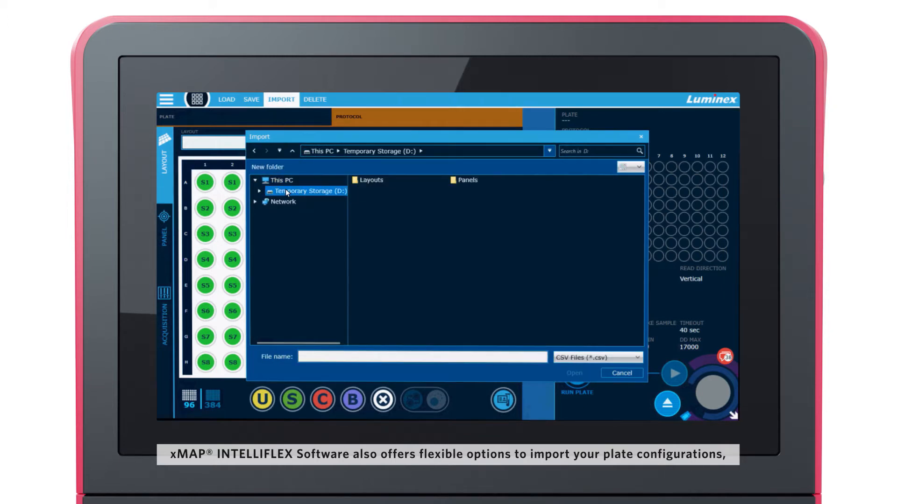
- Import Universal plate layout.csv from the storage drive as the plate layout
{"action": "double_click", "coordinate": [371, 180]}
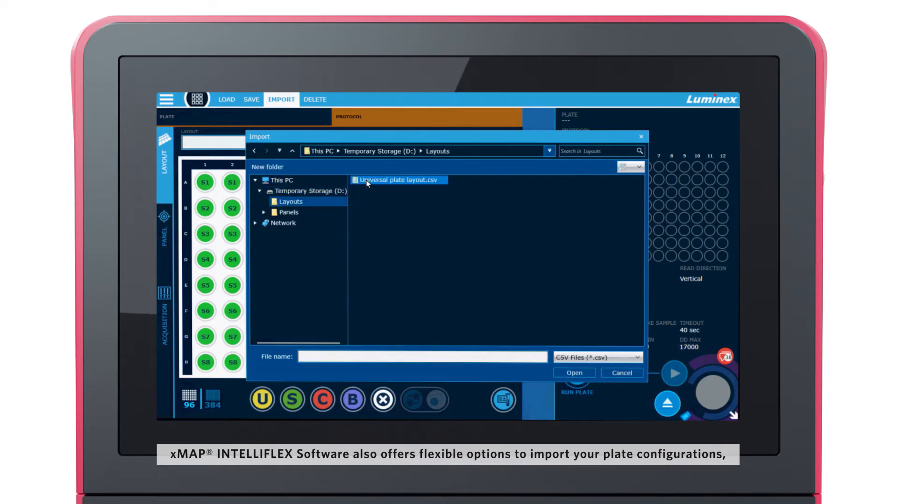
{"action": "left_click", "coordinate": [574, 373]}
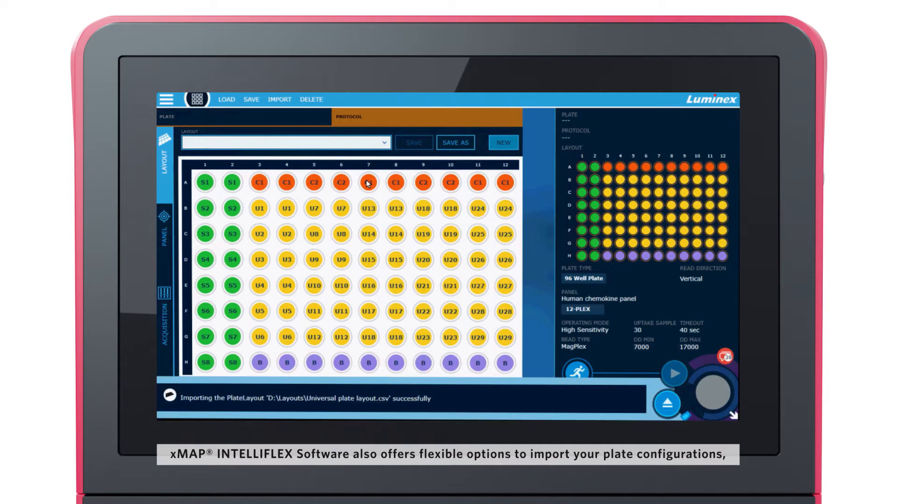
{"action": "left_click", "coordinate": [164, 224]}
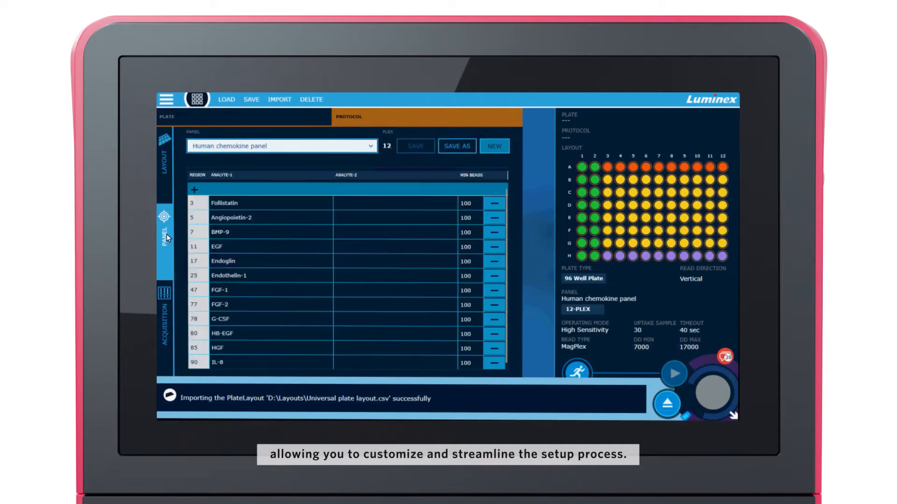
- Import a 15-plex panel file, use dual-reporter default settings, and run the plate
{"action": "left_click", "coordinate": [281, 99]}
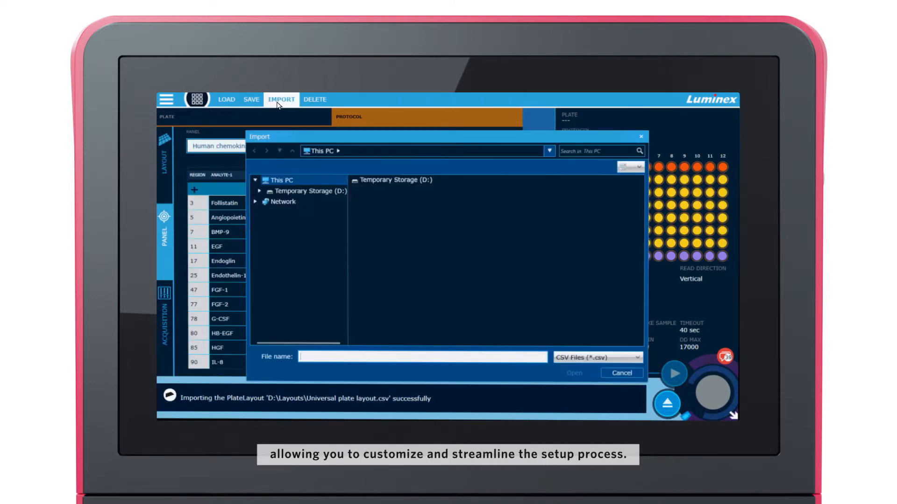
{"action": "left_click", "coordinate": [309, 191]}
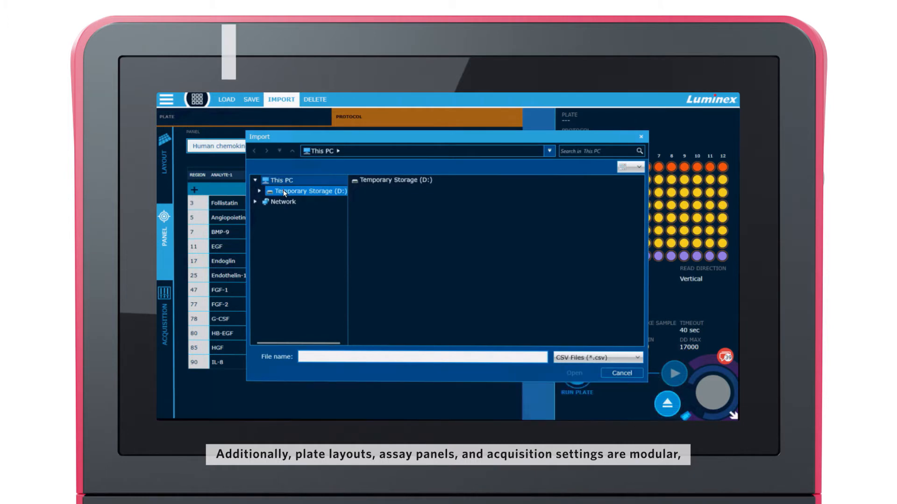
{"action": "double_click", "coordinate": [307, 191]}
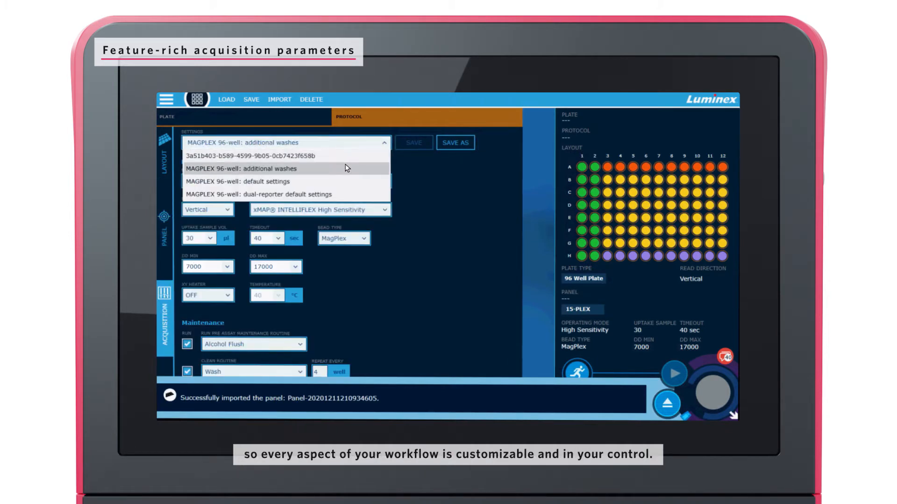
{"action": "left_click", "coordinate": [275, 195]}
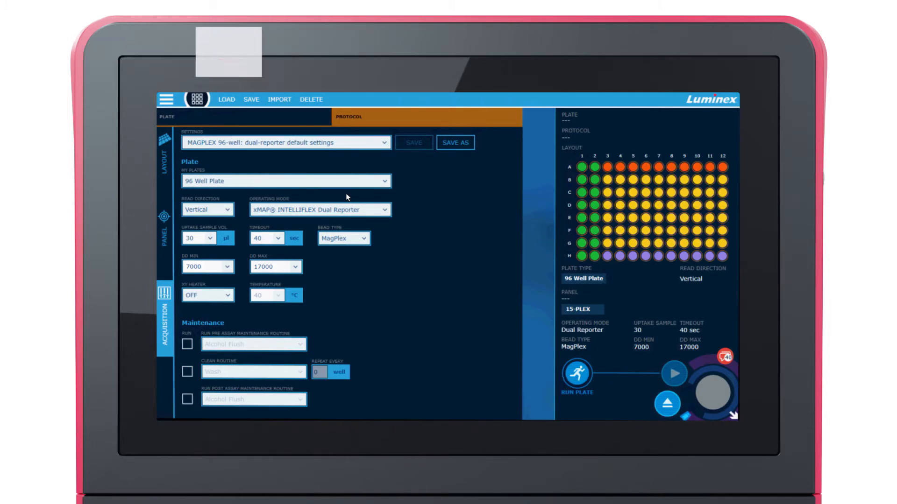
{"action": "left_click", "coordinate": [577, 374]}
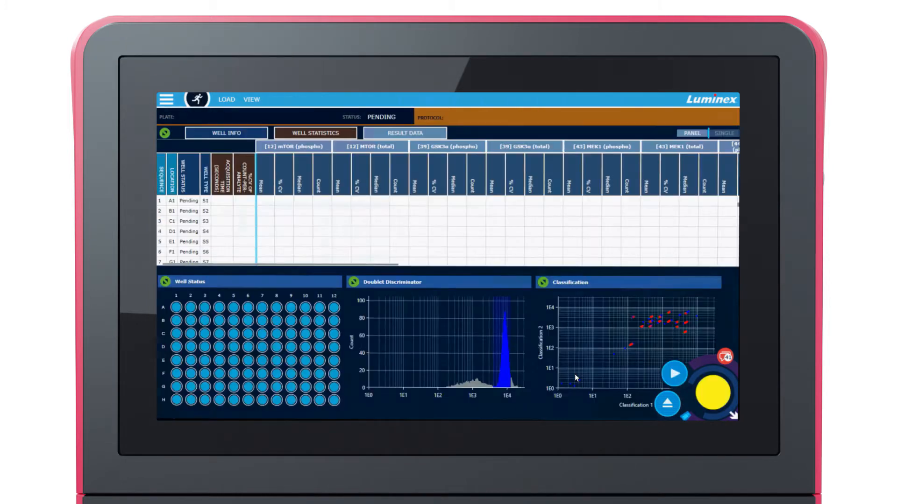
- Start acquisition and show median results as a plate heat map
{"action": "left_click", "coordinate": [674, 373]}
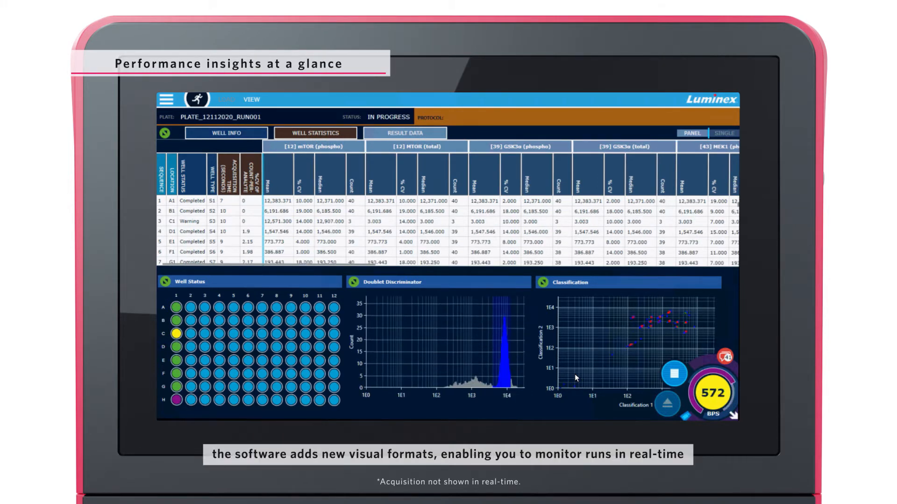
{"action": "left_click", "coordinate": [726, 133]}
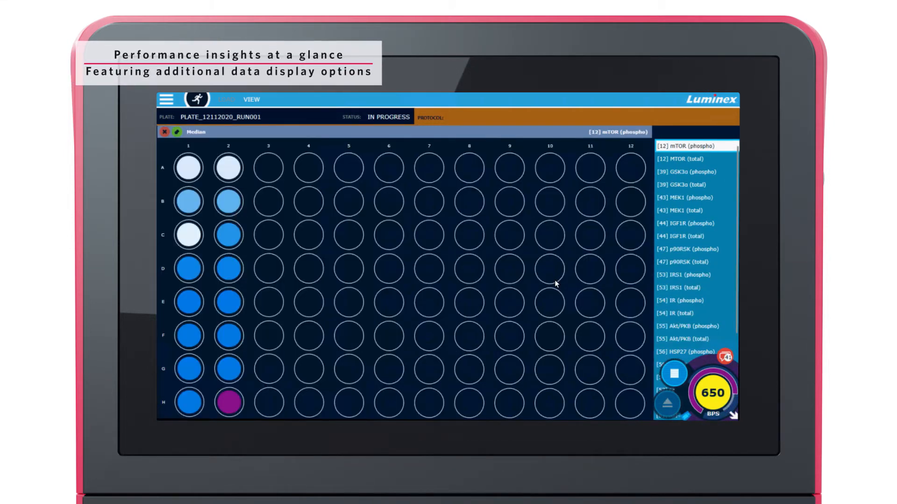
- Open data management to view stored per-well, per-analyte Median results
{"action": "left_click", "coordinate": [689, 172]}
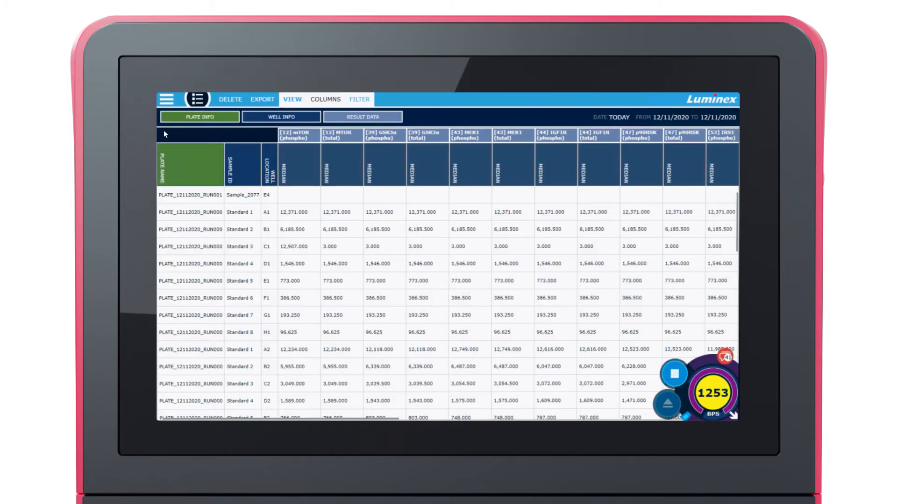
- Filter results to a custom 12/11/2020 date range and add Count columns beside Median
{"action": "left_click", "coordinate": [360, 99]}
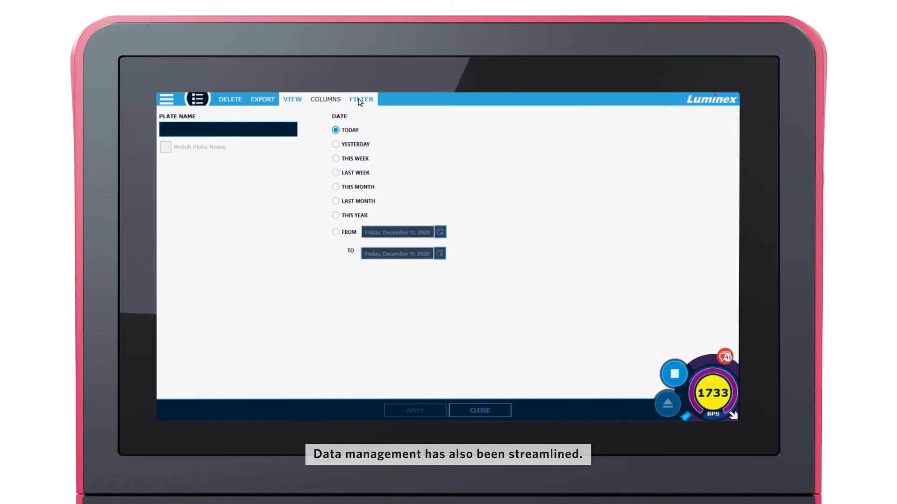
{"action": "left_click", "coordinate": [336, 232]}
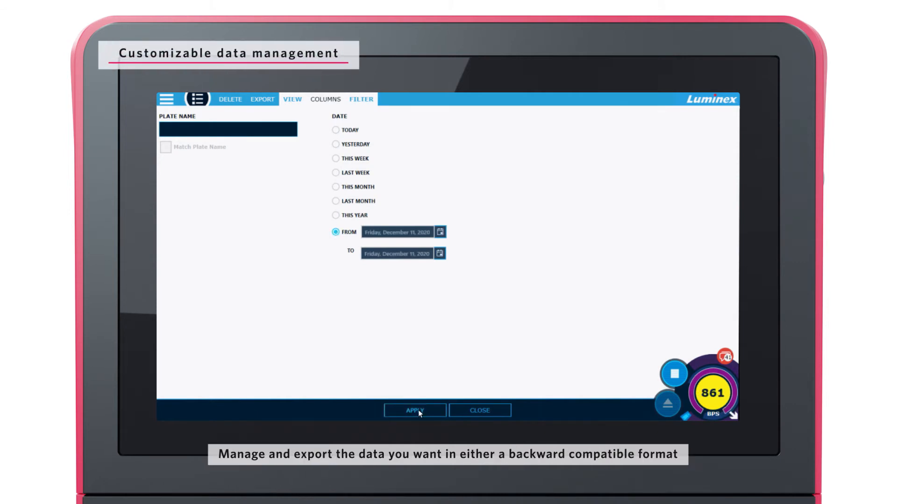
{"action": "left_click", "coordinate": [415, 410]}
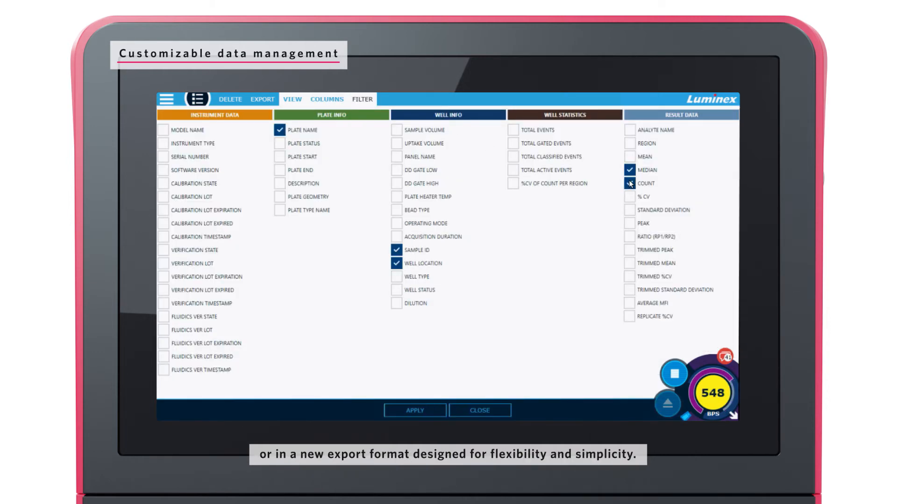
{"action": "left_click", "coordinate": [415, 410]}
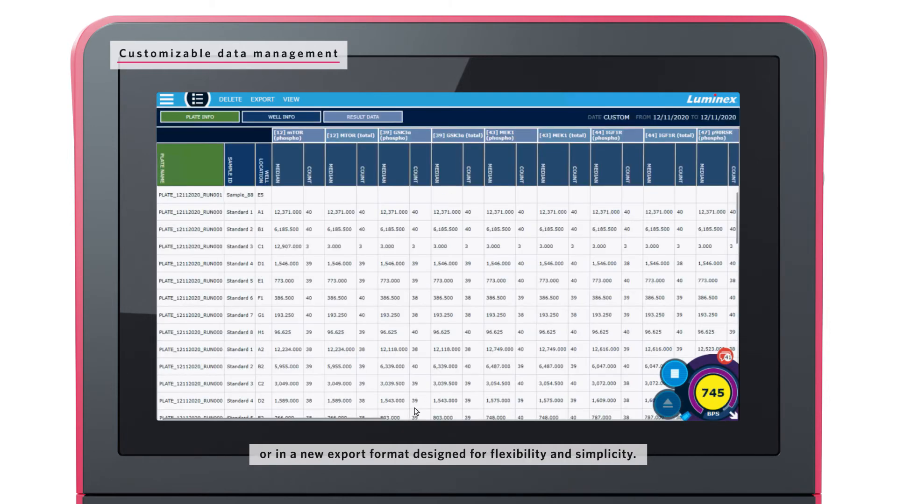
{"action": "left_click", "coordinate": [261, 99]}
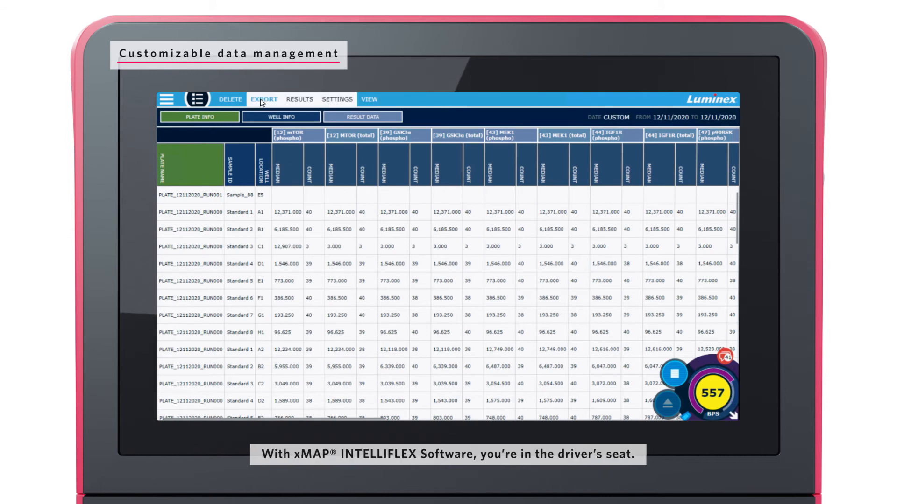
- Add Ratio (RP1/RP2) to the Result Data export fields
{"action": "left_click", "coordinate": [338, 99]}
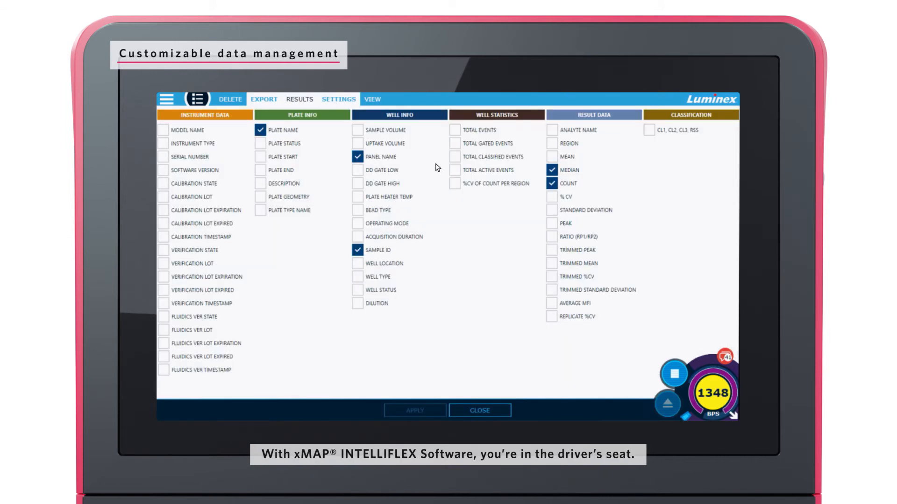
{"action": "left_click", "coordinate": [551, 236]}
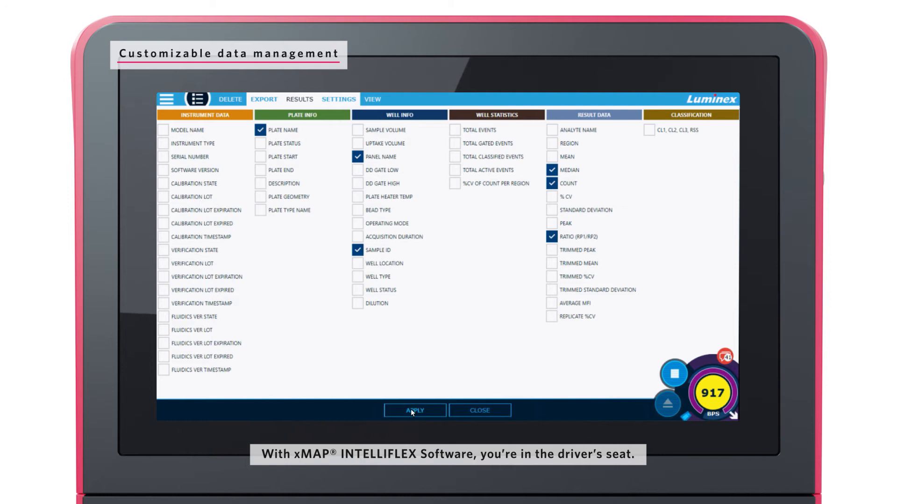